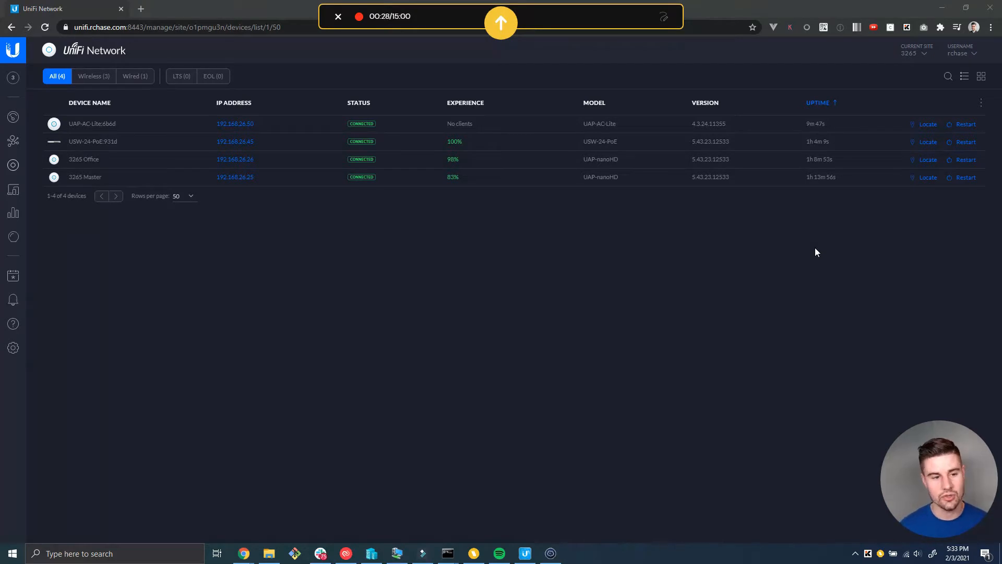
pyautogui.moveTo(132, 124)
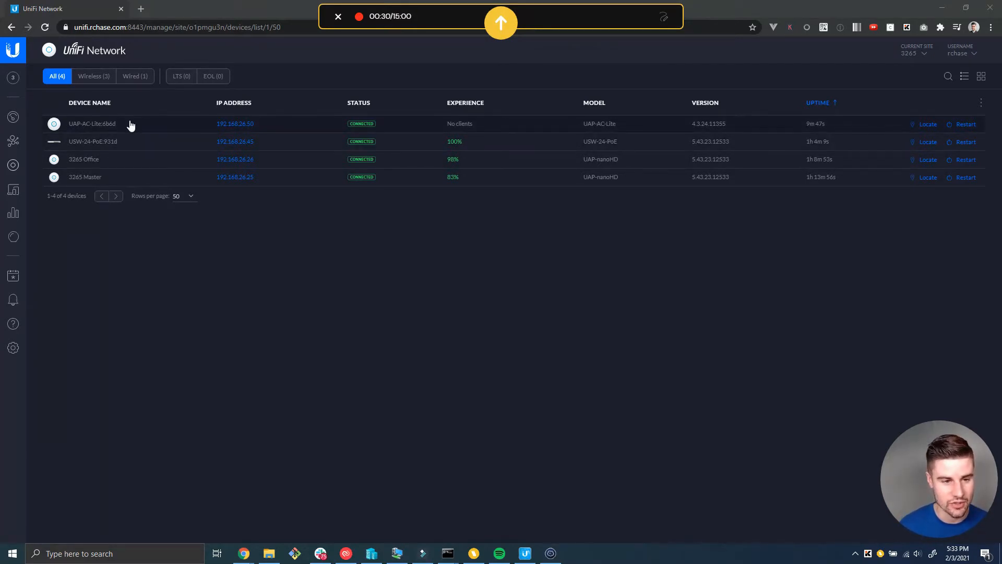